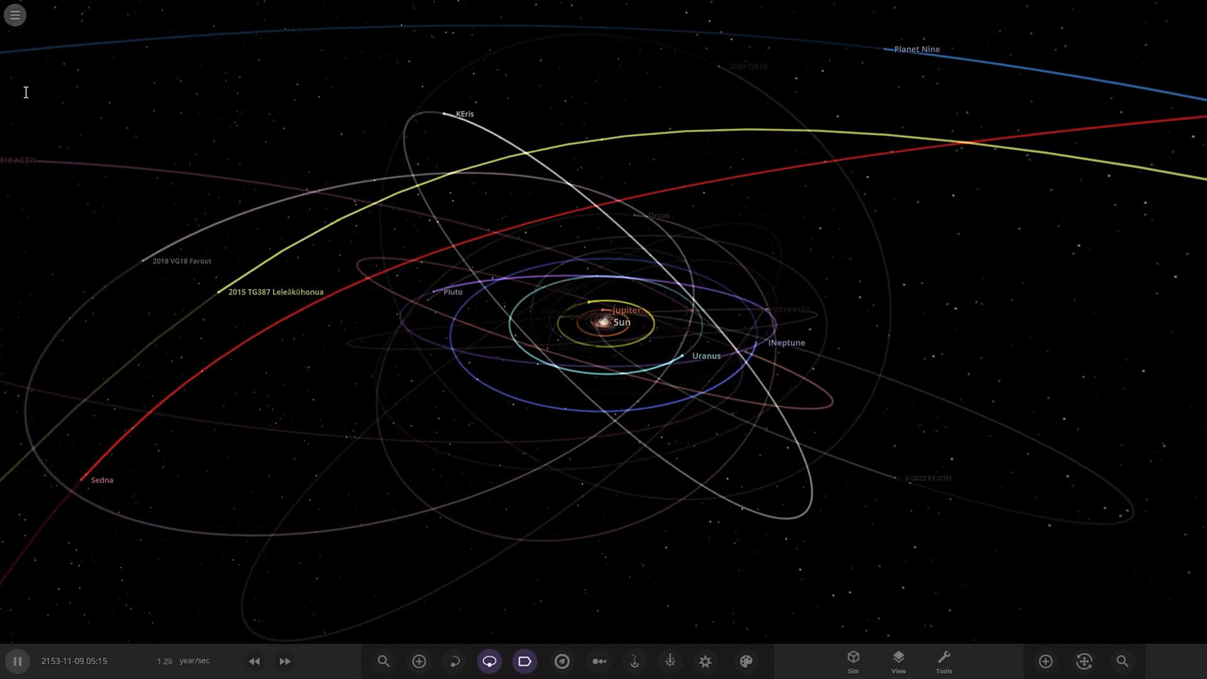
Load the Loakea System simulation in place of the Solar System, leaving its description shown.
click(14, 15)
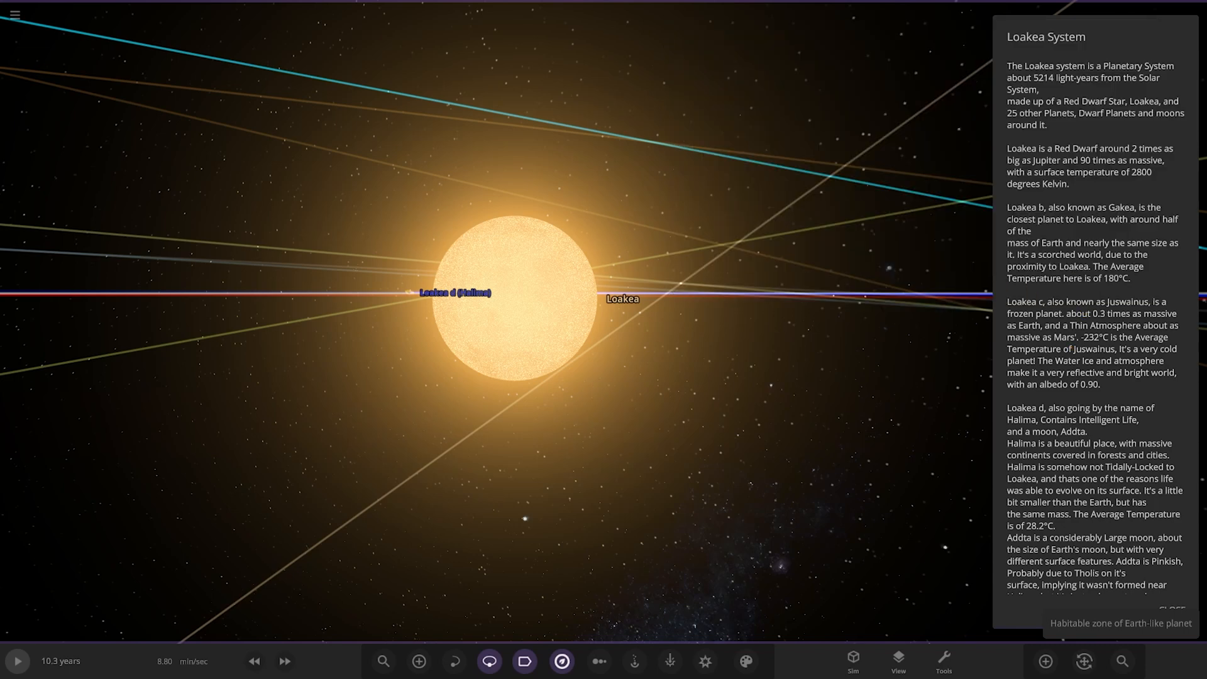
Zoom out from the red dwarf Loakea until Loakea b (Gakea) and its orbit trail appear.
scroll(down, 3)
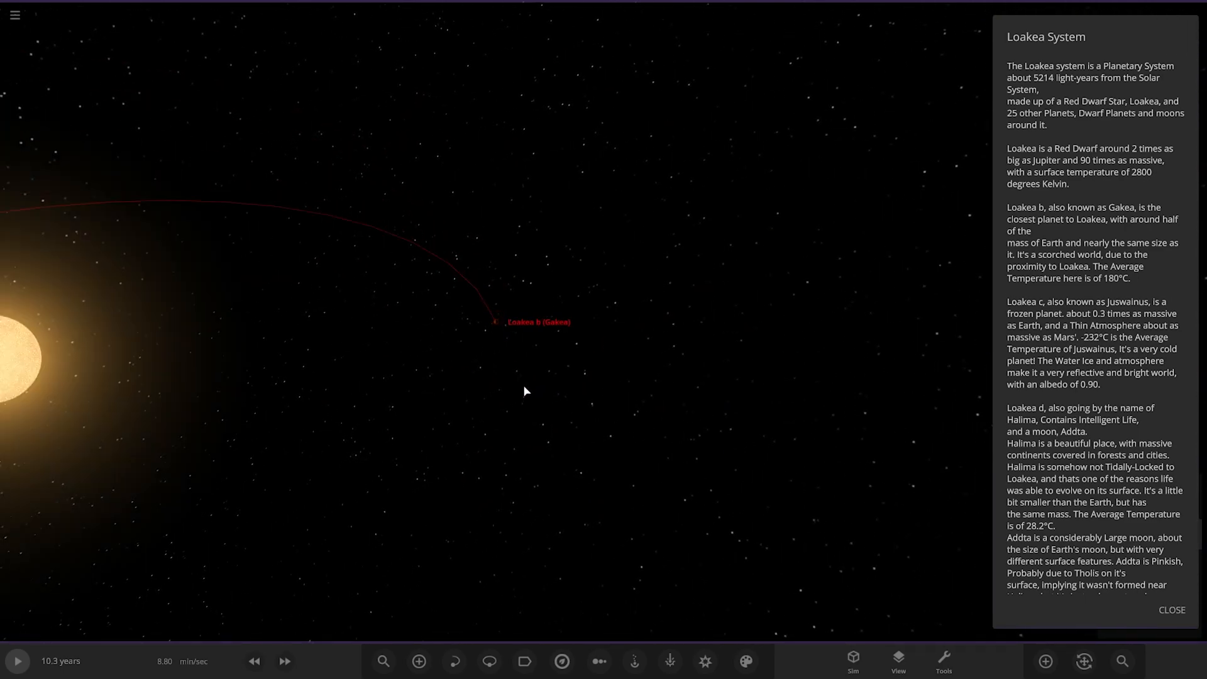
Turn on orbit lines so Loakea d (Halima)'s blue orbit shows around the red dwarf.
click(453, 660)
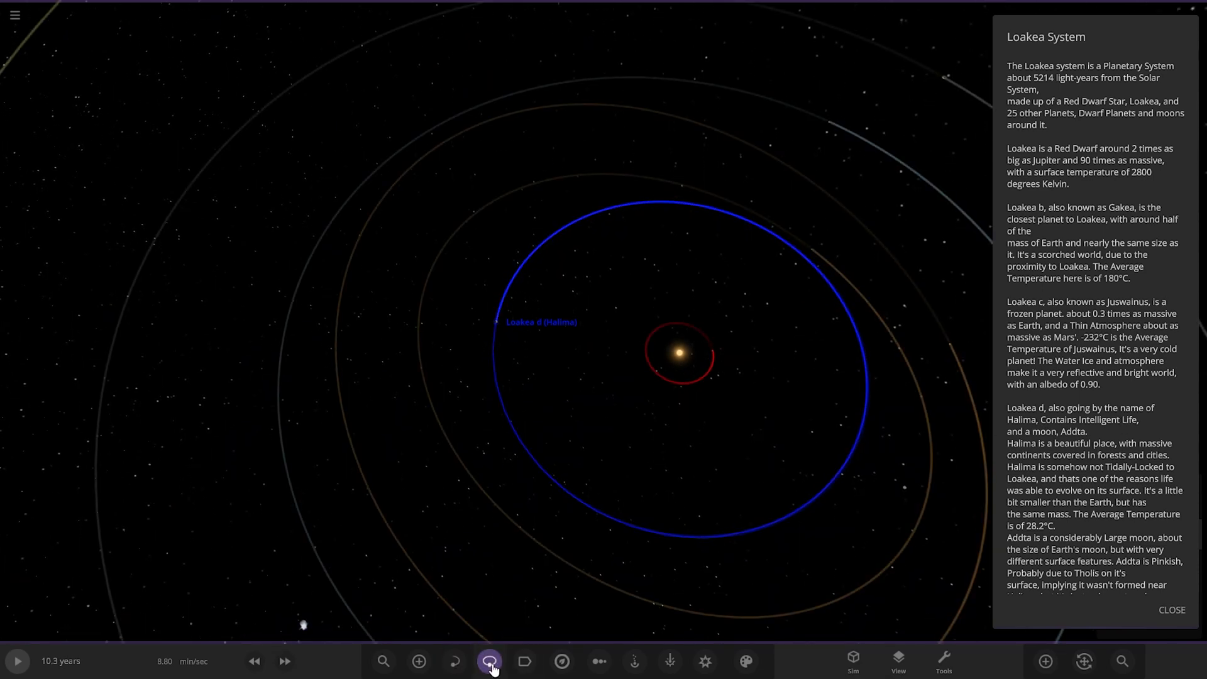
Toggle the orbit paths off and on again, then zoom out toward Loakea g's orbit.
click(489, 659)
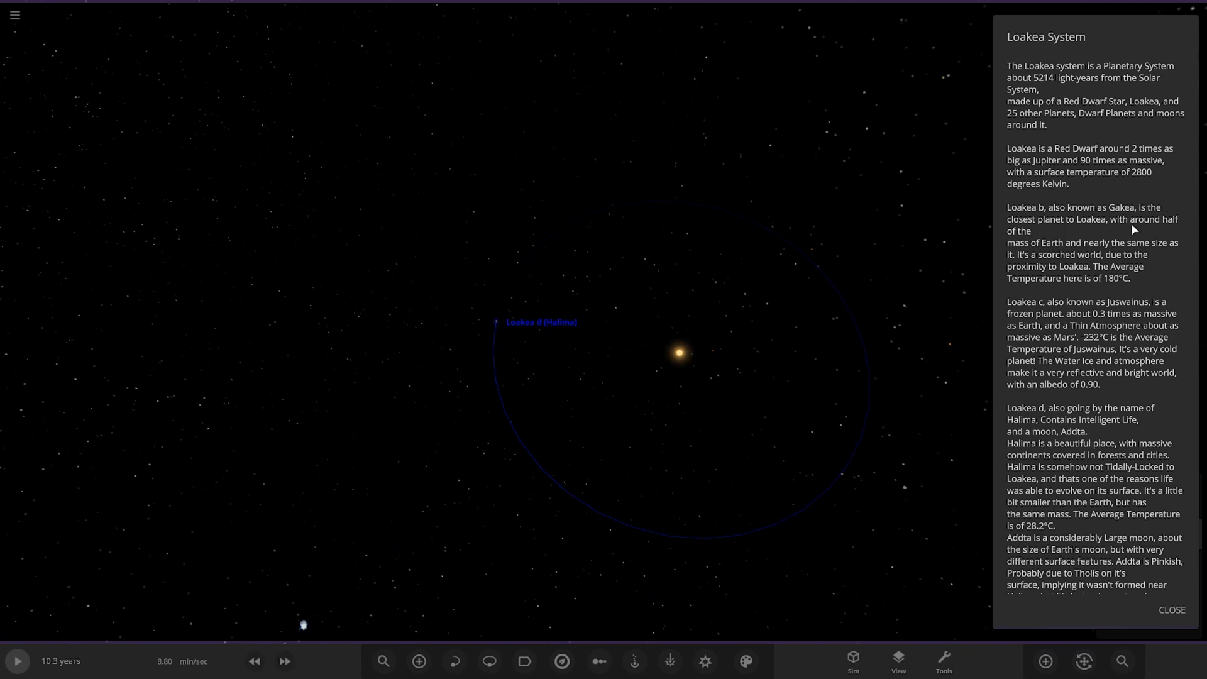
mouse_move(1044, 303)
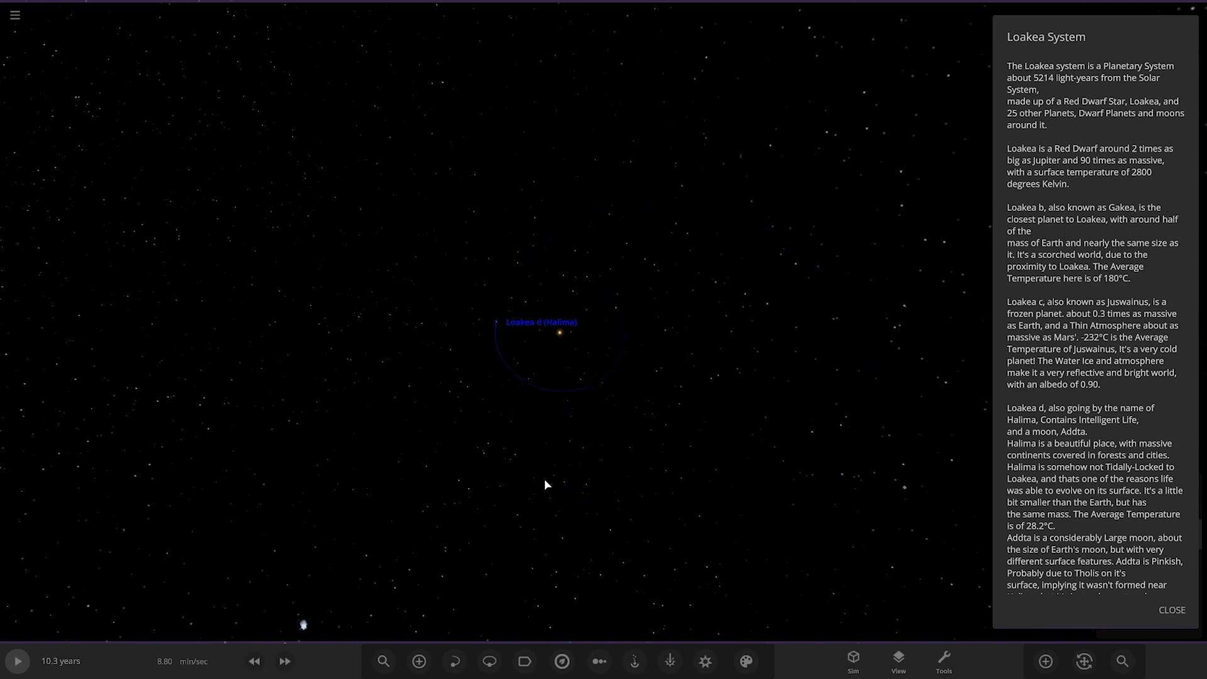
click(489, 660)
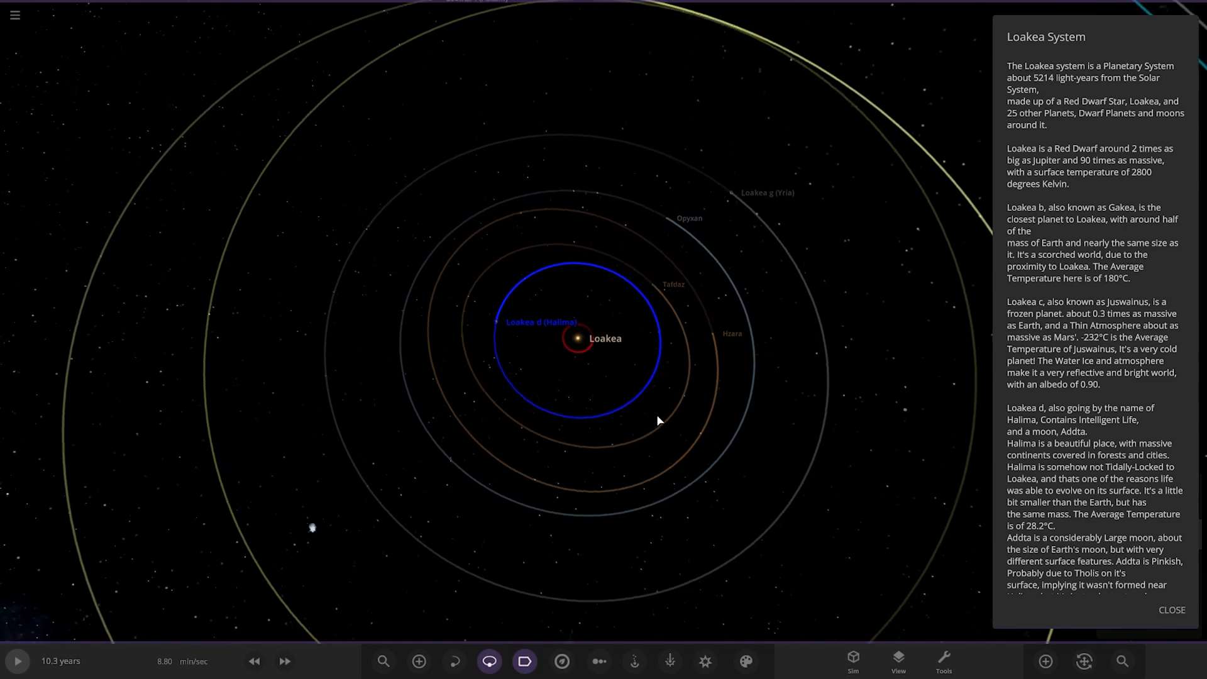
scroll(down, 3)
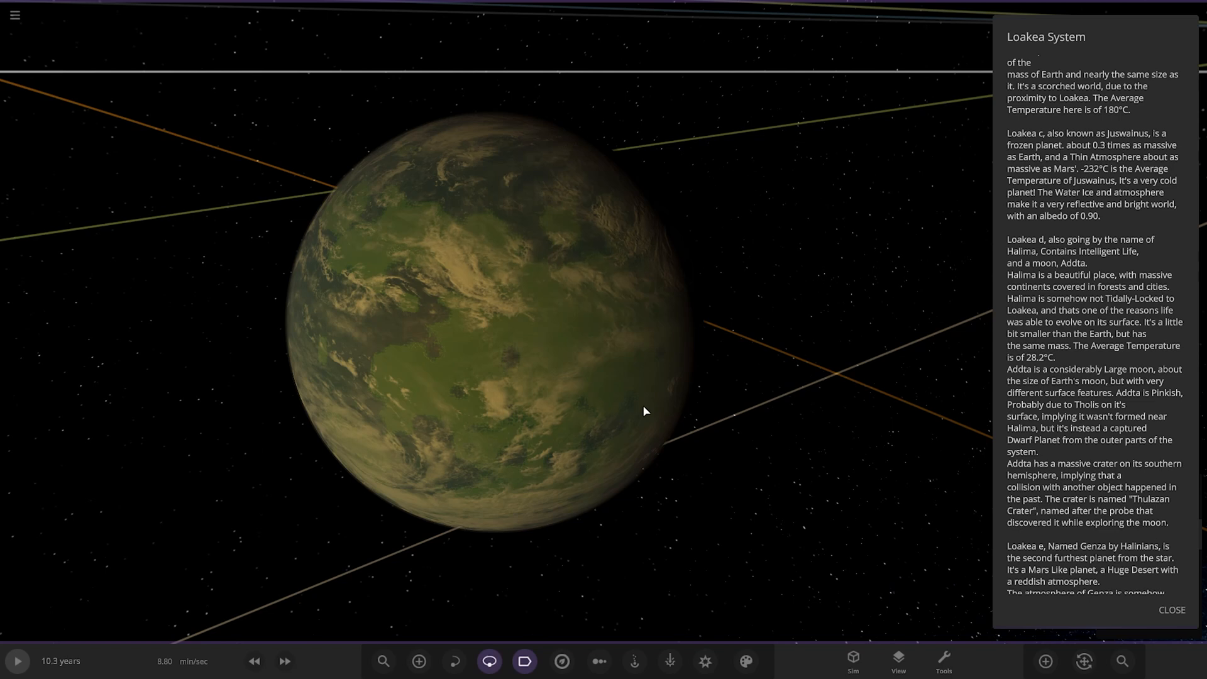
mouse_move(625, 408)
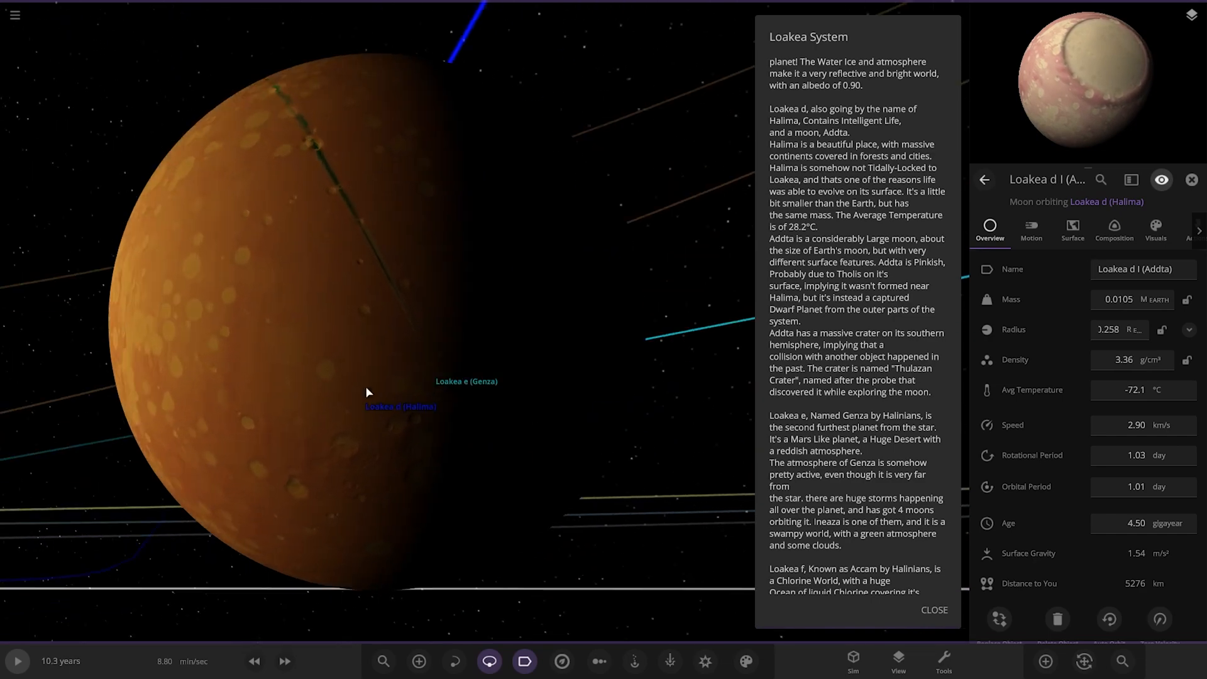
Dismiss Addta's properties panel and view the inner Loakea planets together.
click(17, 660)
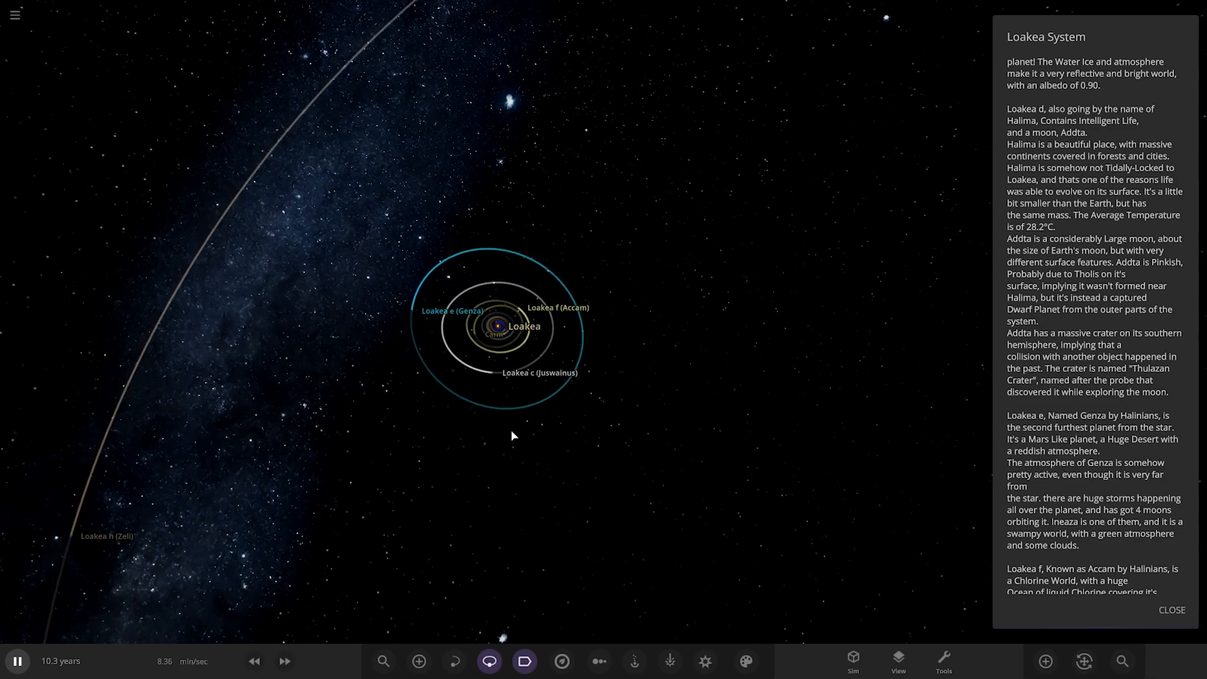
Zoom in toward Loakea e (Genza) and its family of moons.
scroll(down, 3)
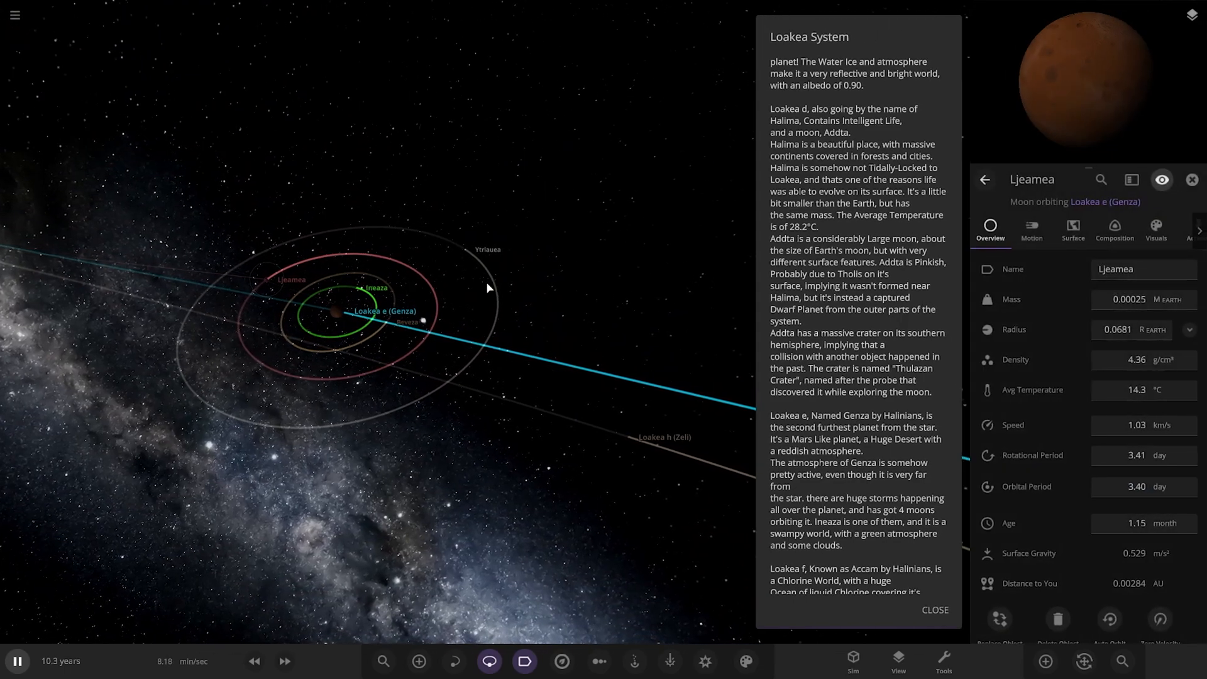
click(454, 249)
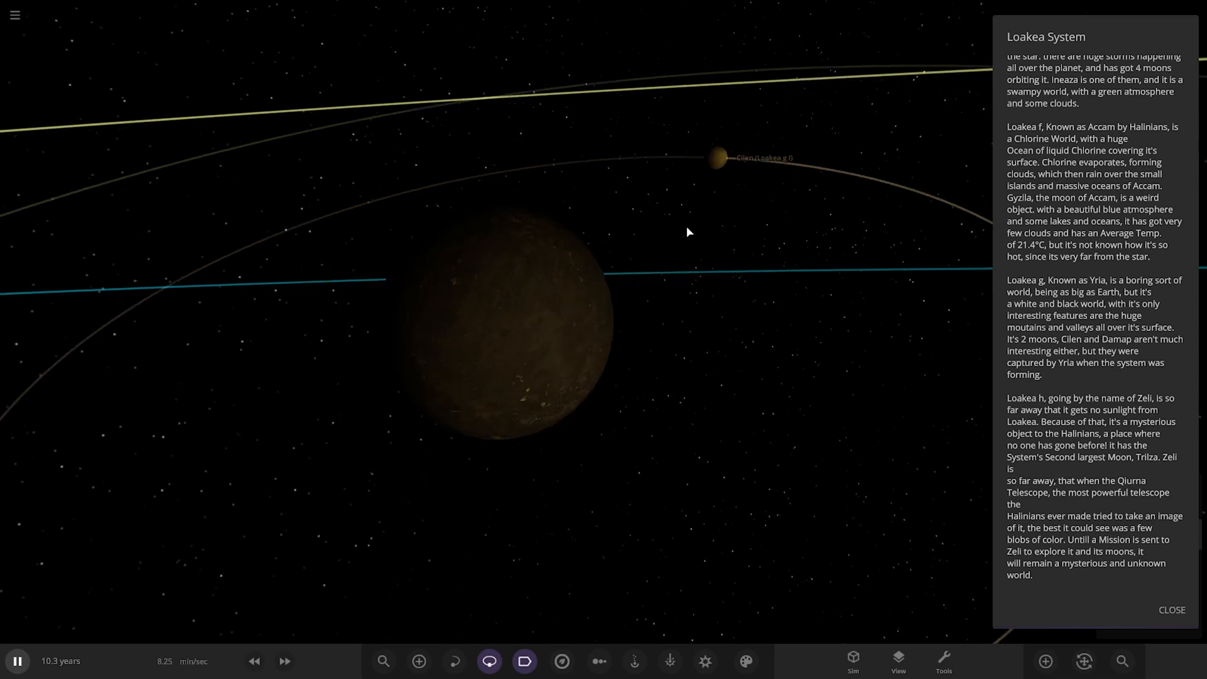
Inspect Yria's moons Clien and Damap, then zoom out toward Loakea h (Zeli).
click(718, 158)
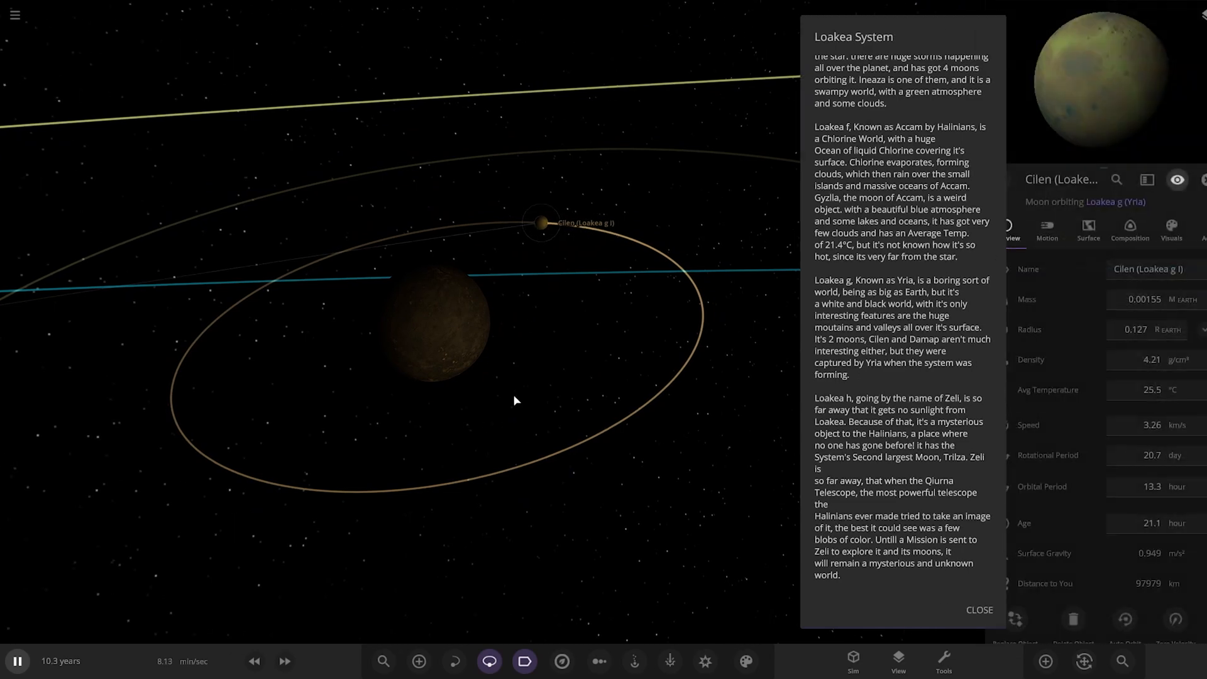
click(558, 287)
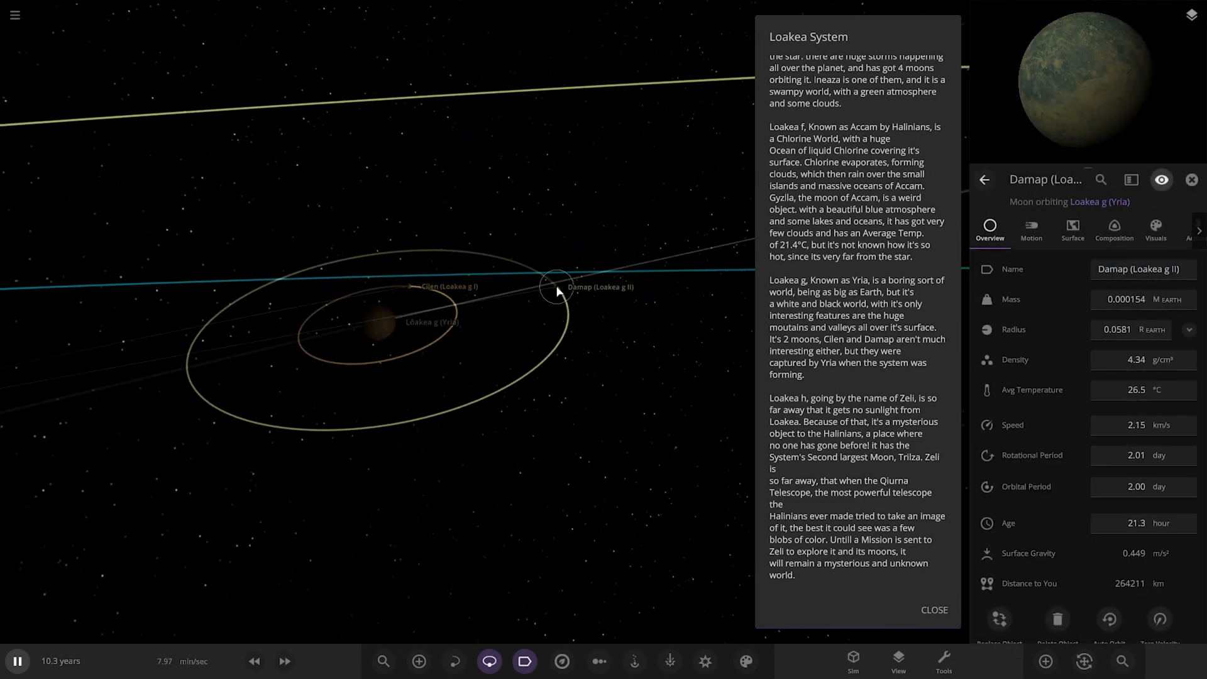
scroll(down, 3)
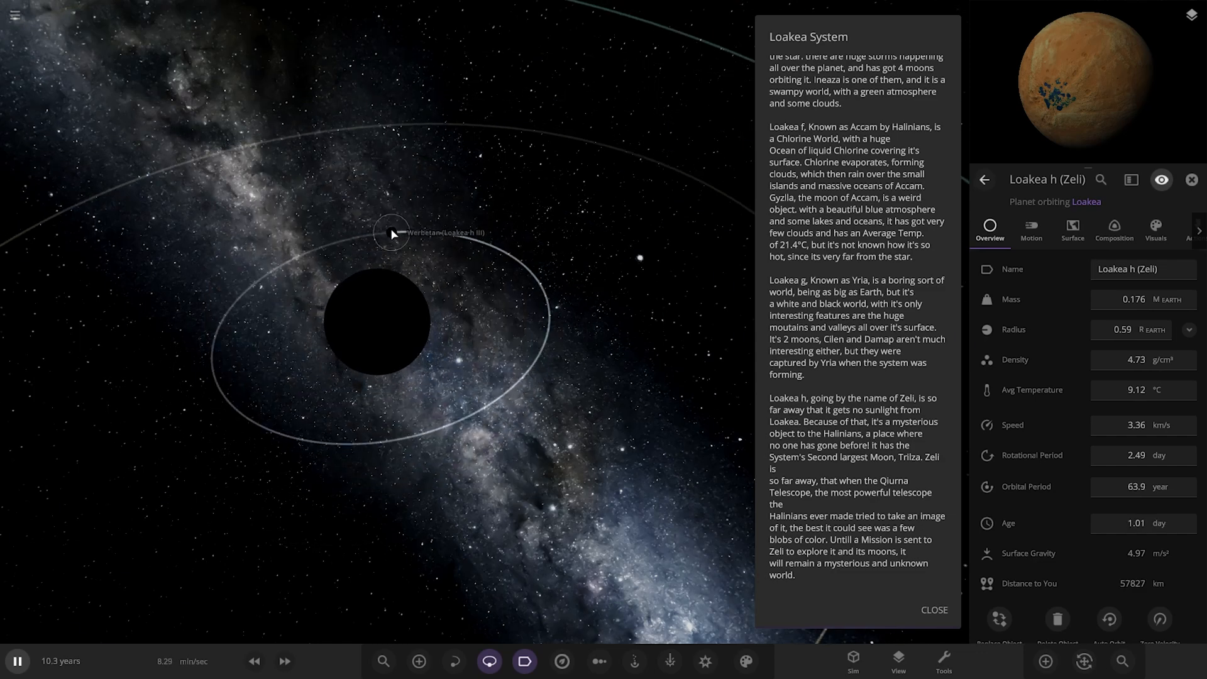
Inspect Zeli's moons Werbetan and Trilza, then close the Loakea System description panel.
click(391, 234)
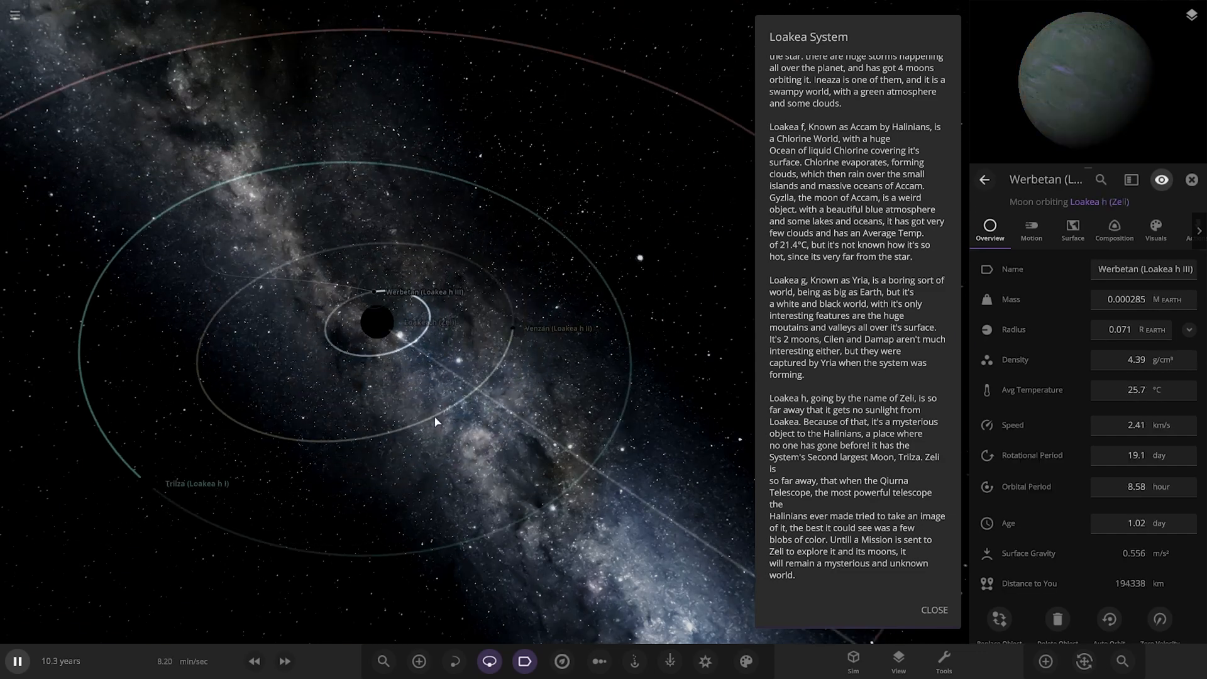
click(202, 448)
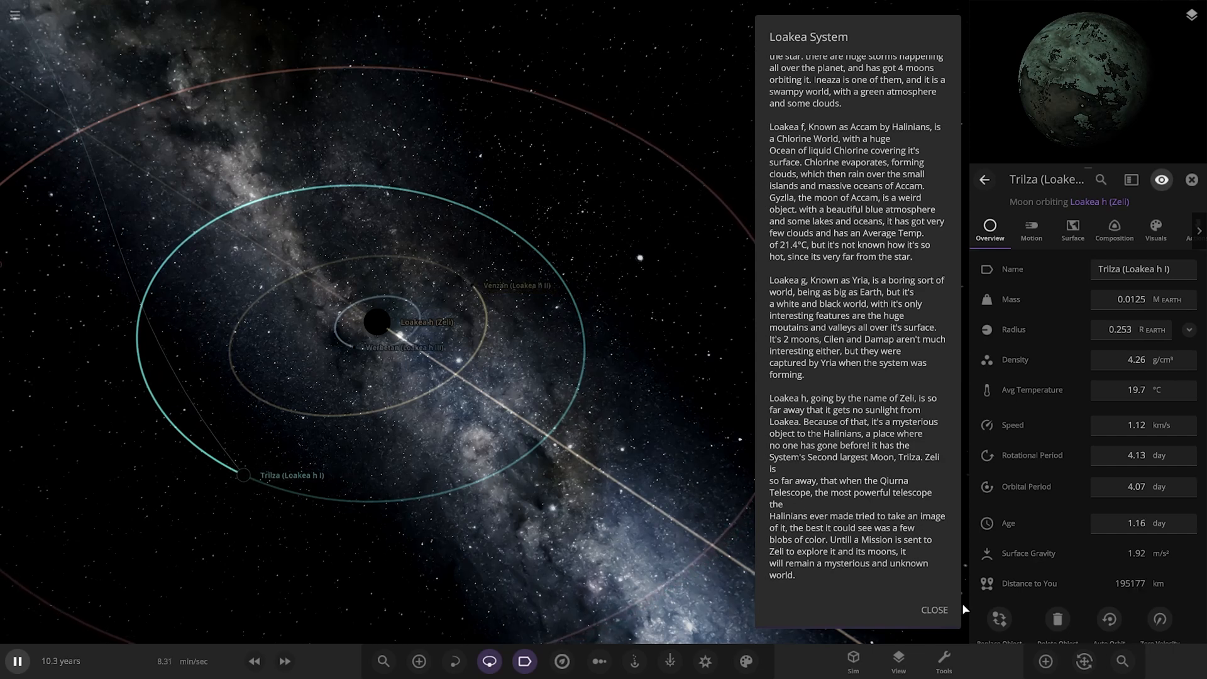
click(934, 609)
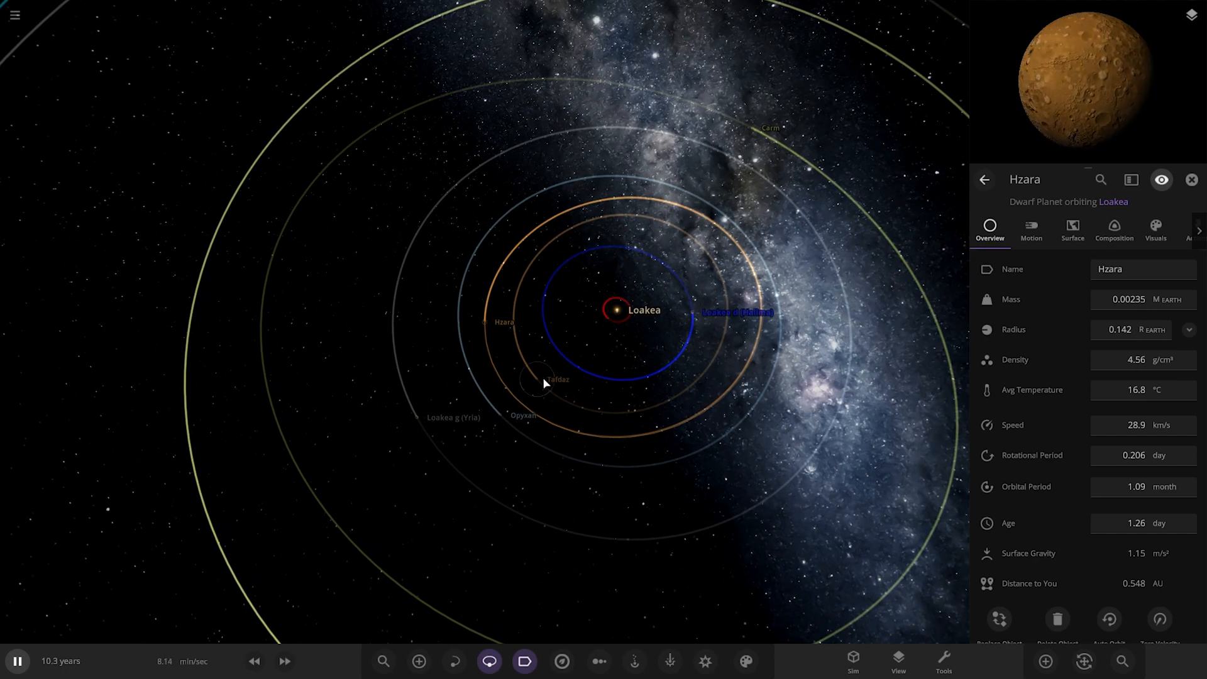
Inspect dwarf planets Tafdaz and Opyxan, zooming in on Opyxan and selecting its small moon.
click(539, 378)
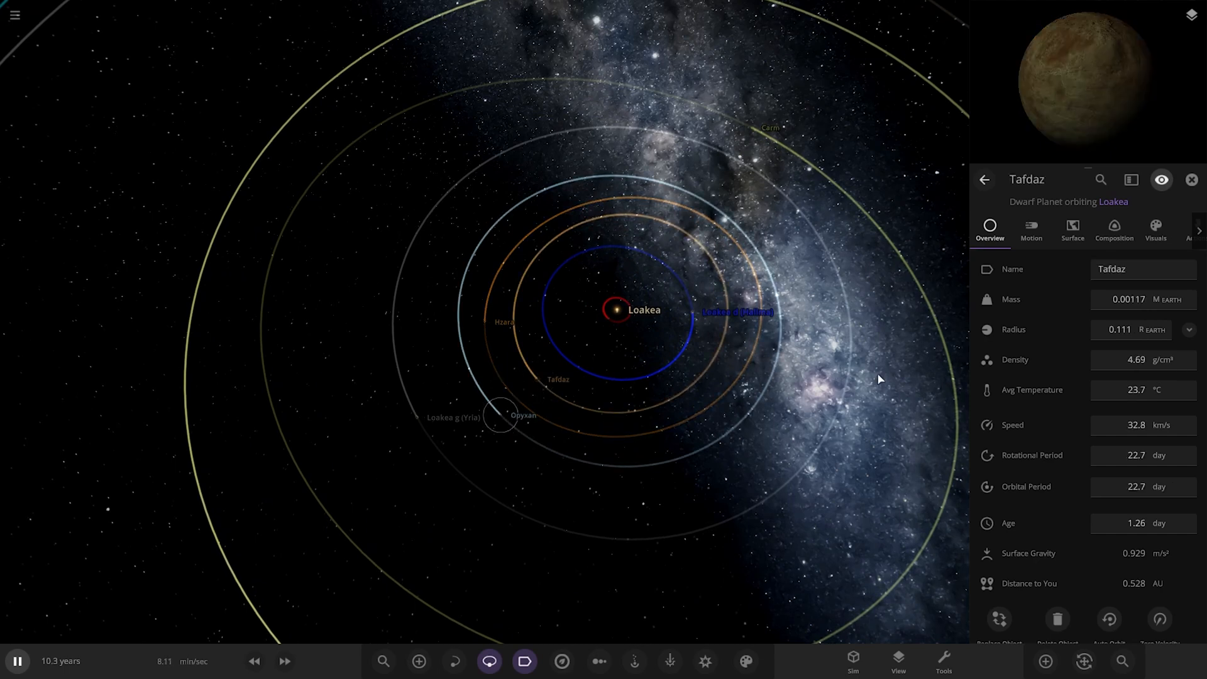
click(500, 417)
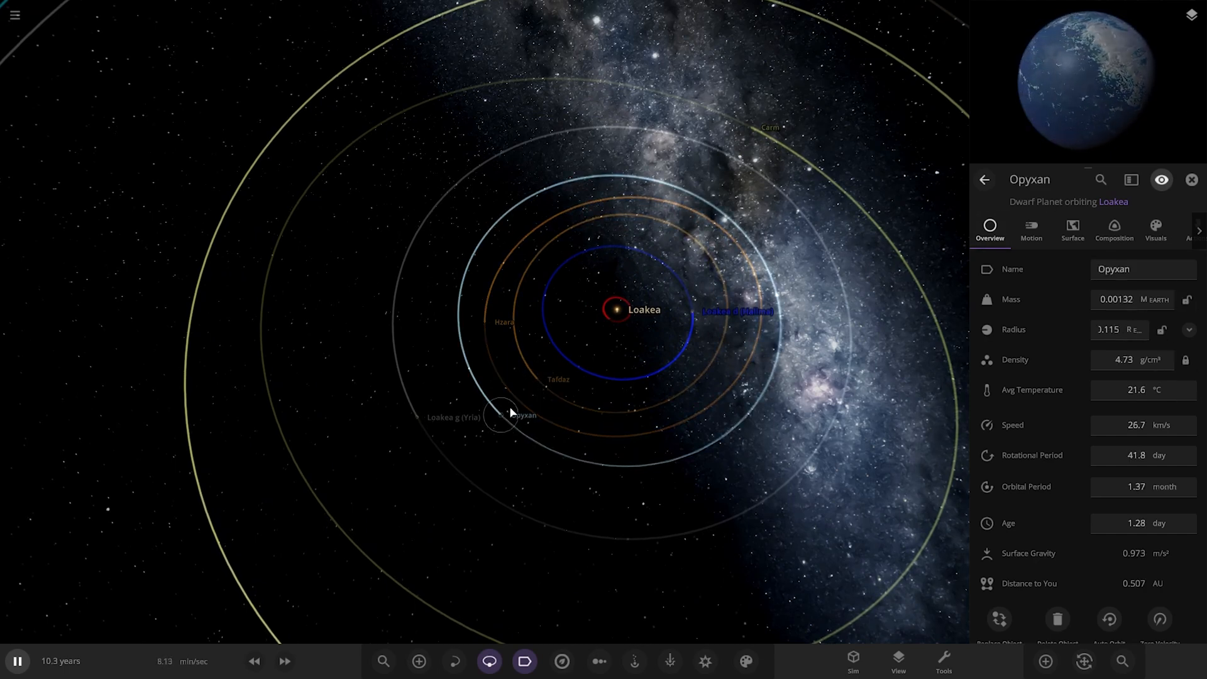
scroll(down, 3)
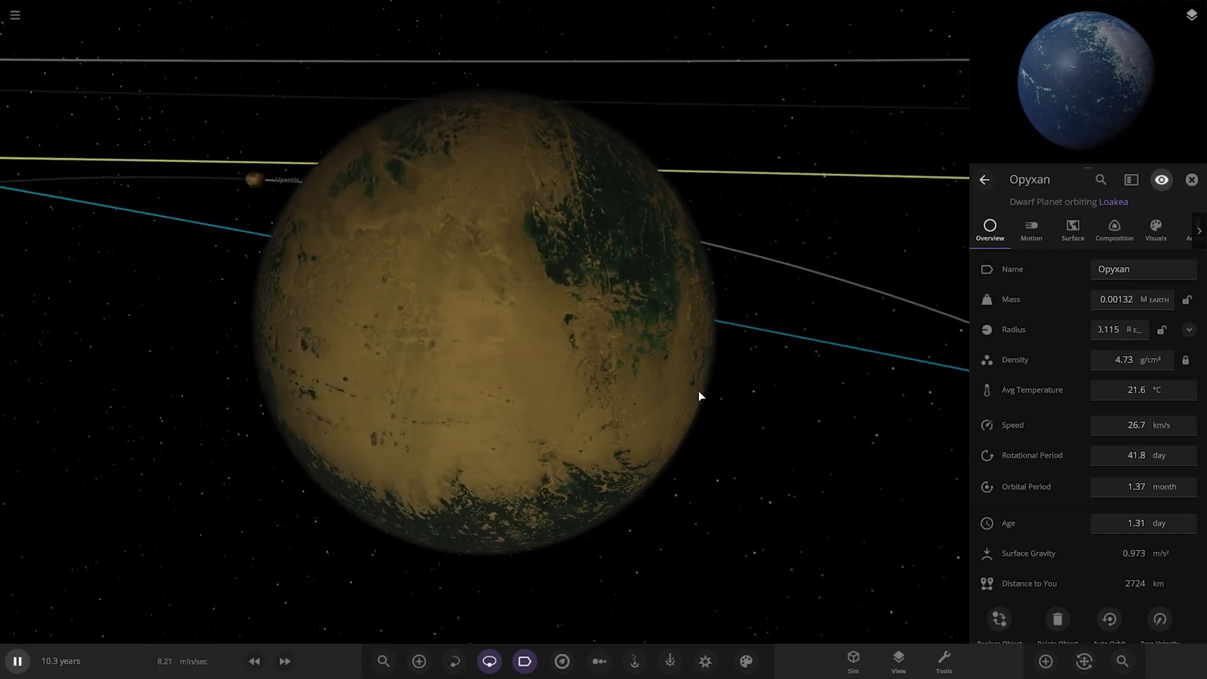
scroll(down, 3)
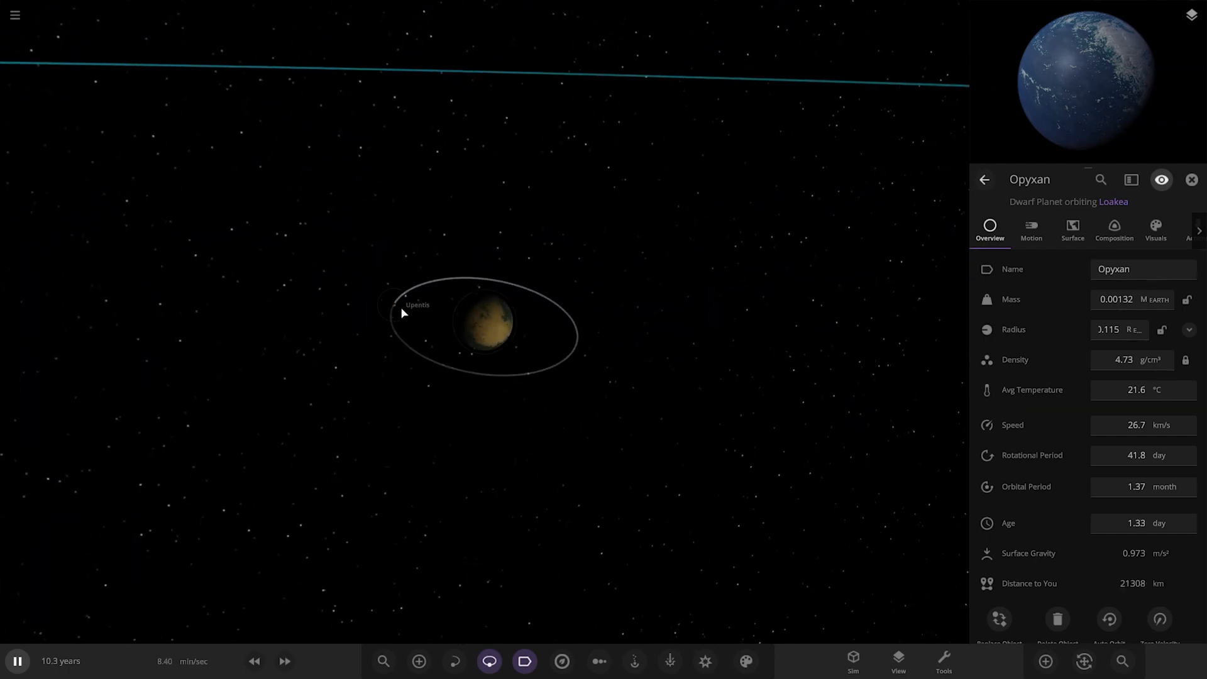
click(416, 305)
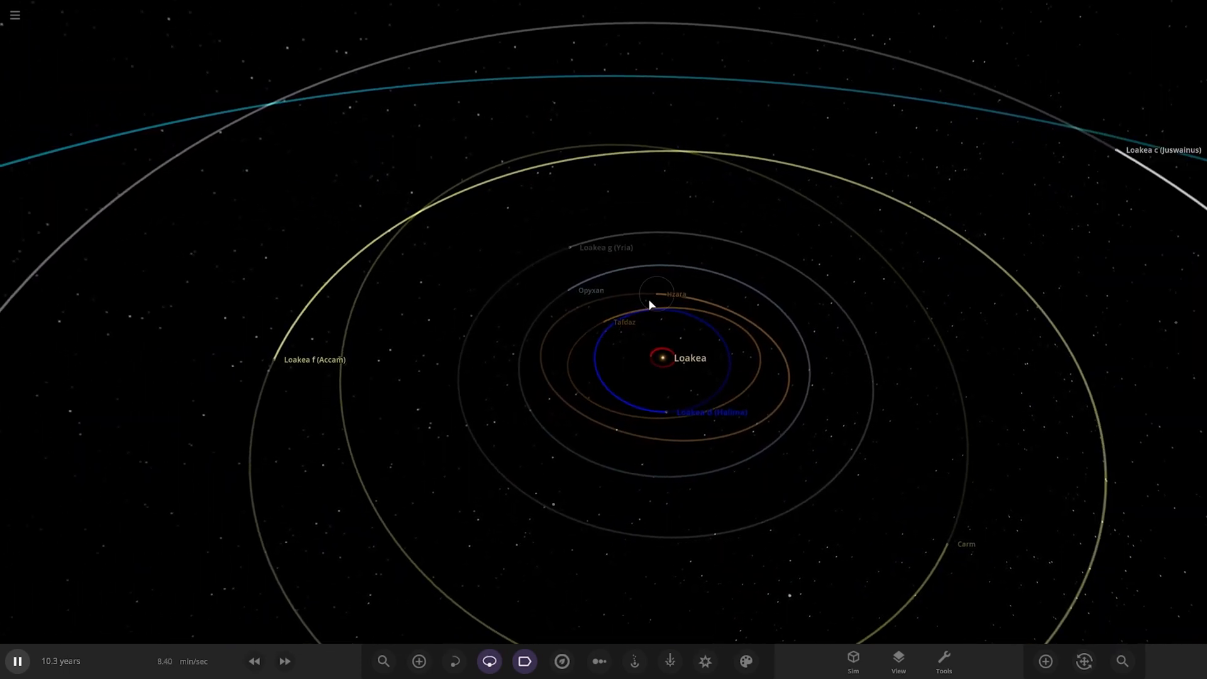
Show Loakea's planets and moons in Chart View lined up by the 1D Radius preset.
click(660, 357)
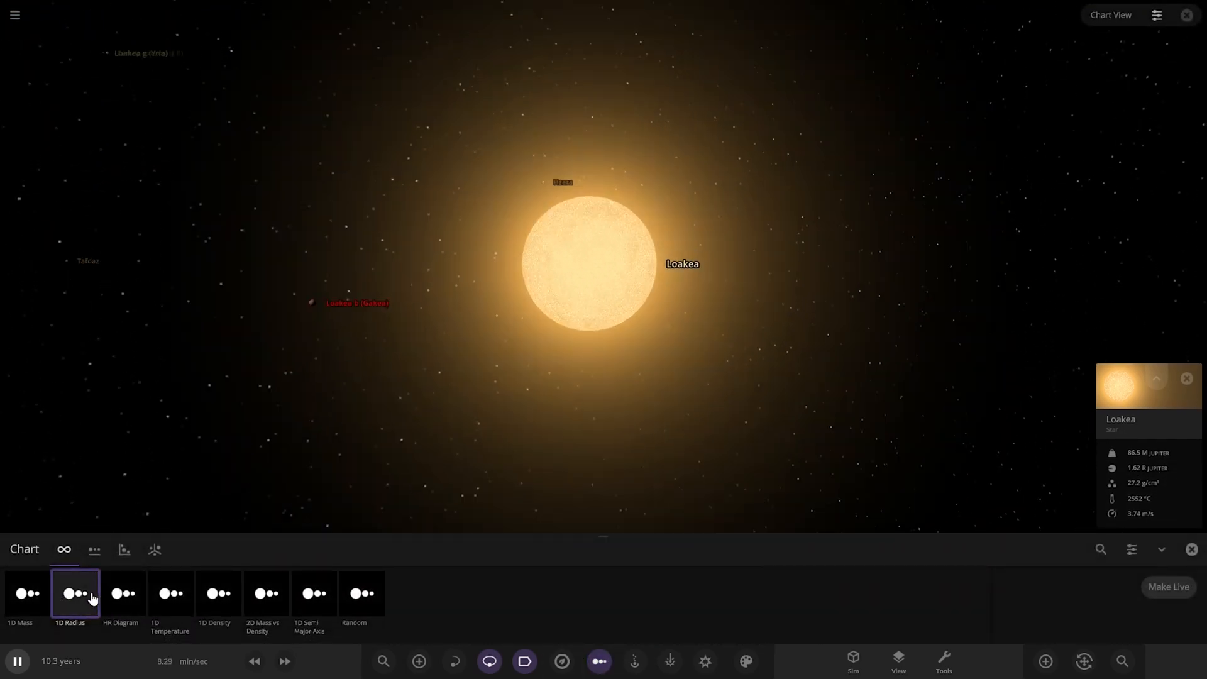
click(74, 592)
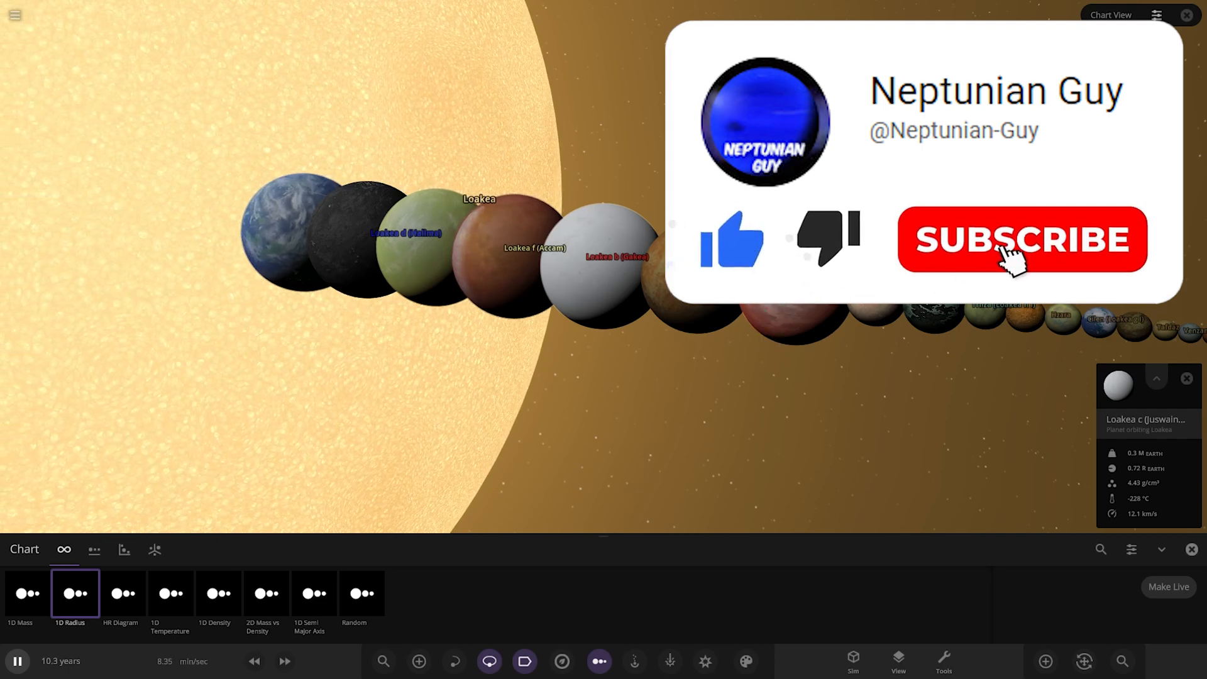
click(1021, 239)
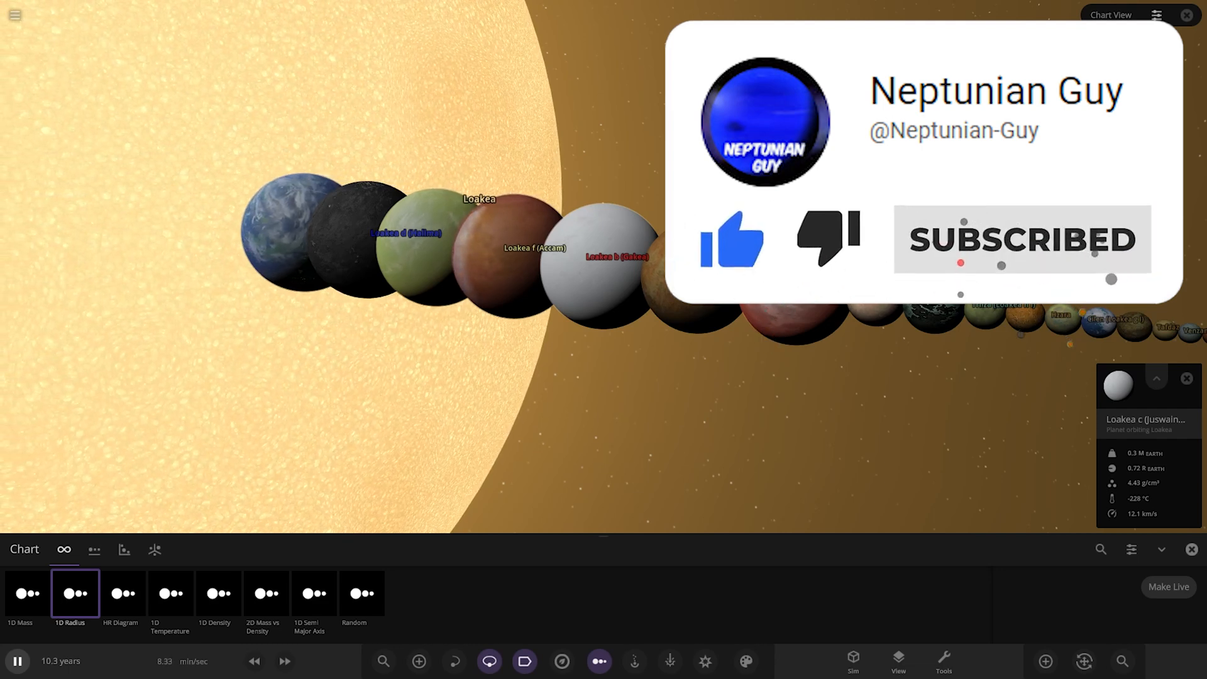